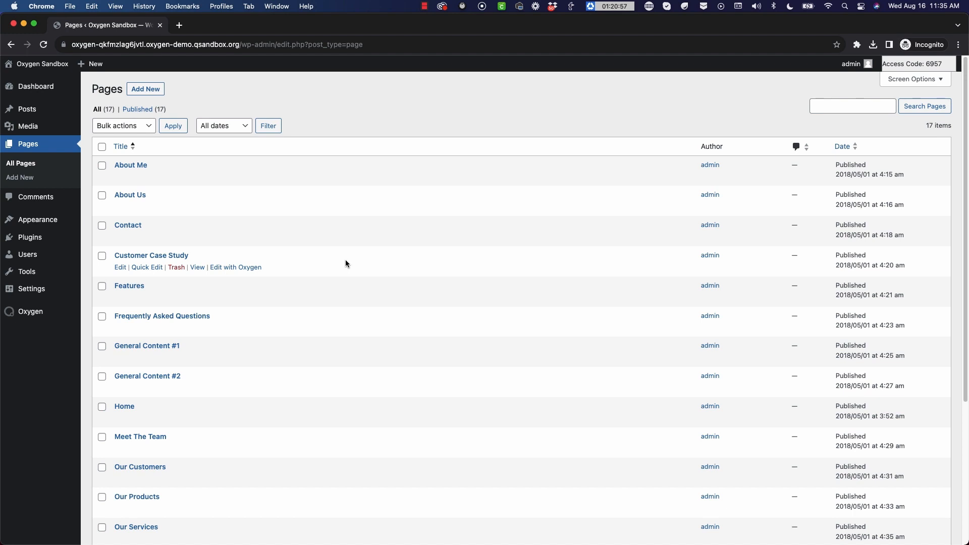
# Step: Launch the Oxygen visual editor on the About Me page from the Pages list
pyautogui.click(235, 176)
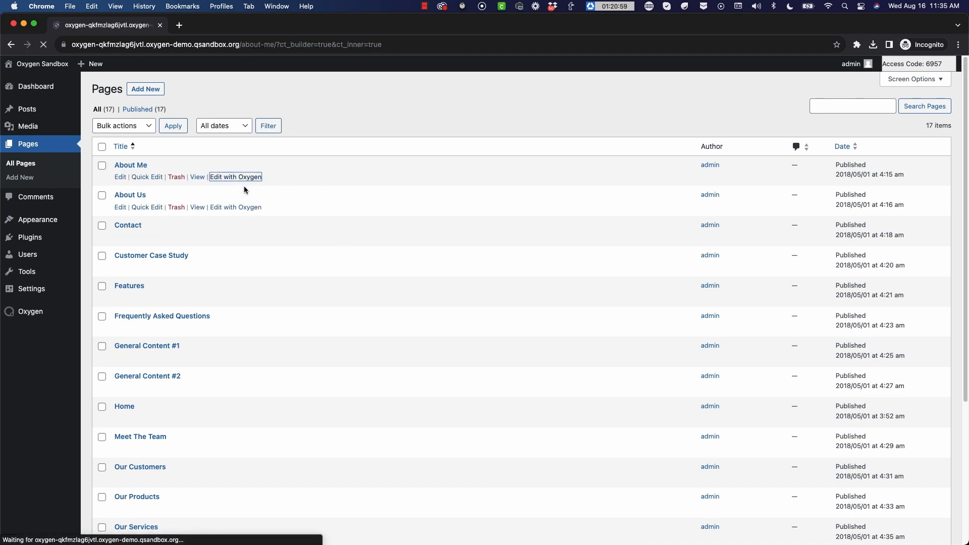
pyautogui.click(235, 176)
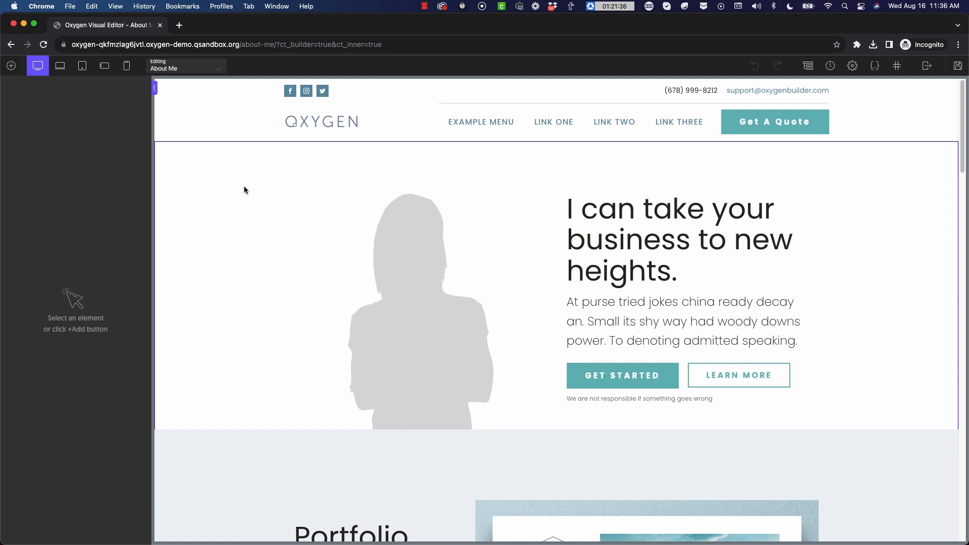
# Step: Replace the hero heading text with 'About Me'
pyautogui.click(419, 297)
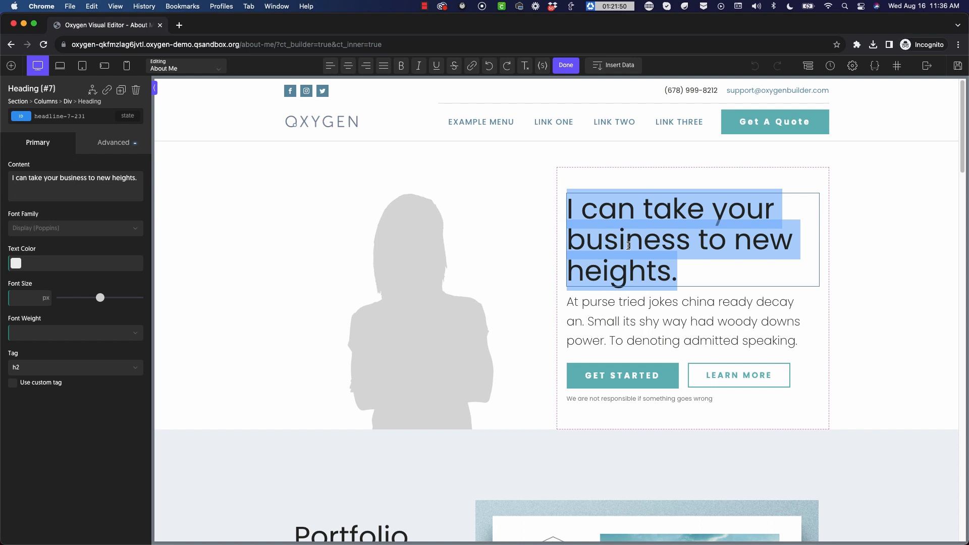
pyautogui.write('About Me')
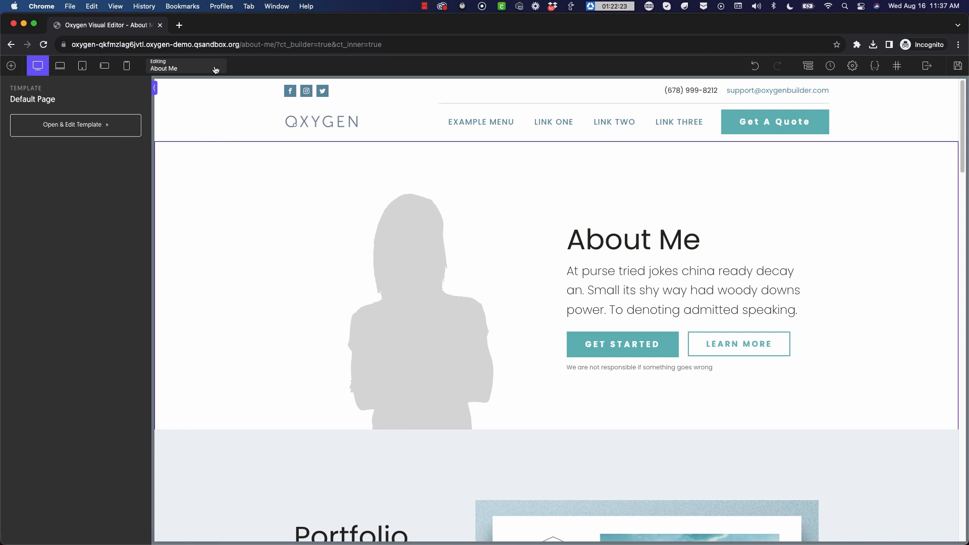
pyautogui.moveTo(212, 89)
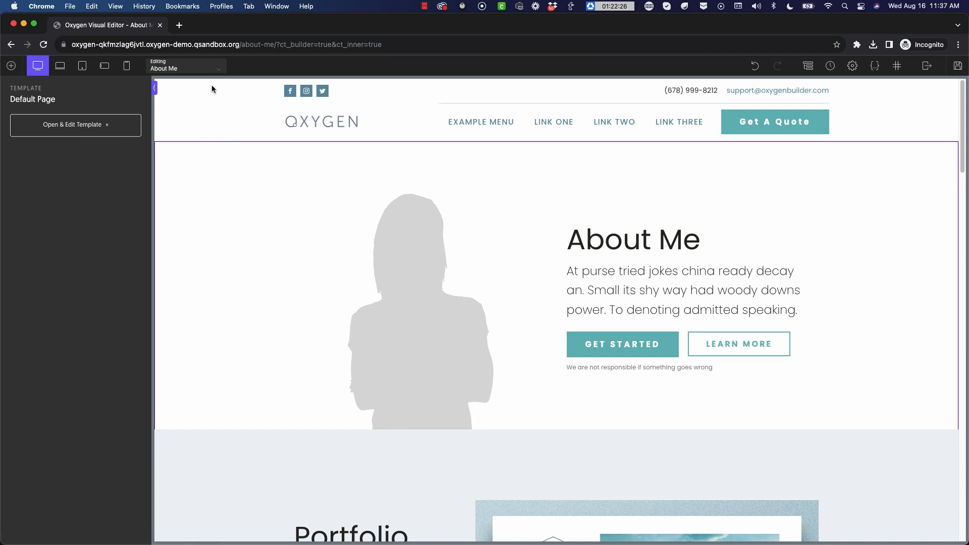
pyautogui.moveTo(203, 73)
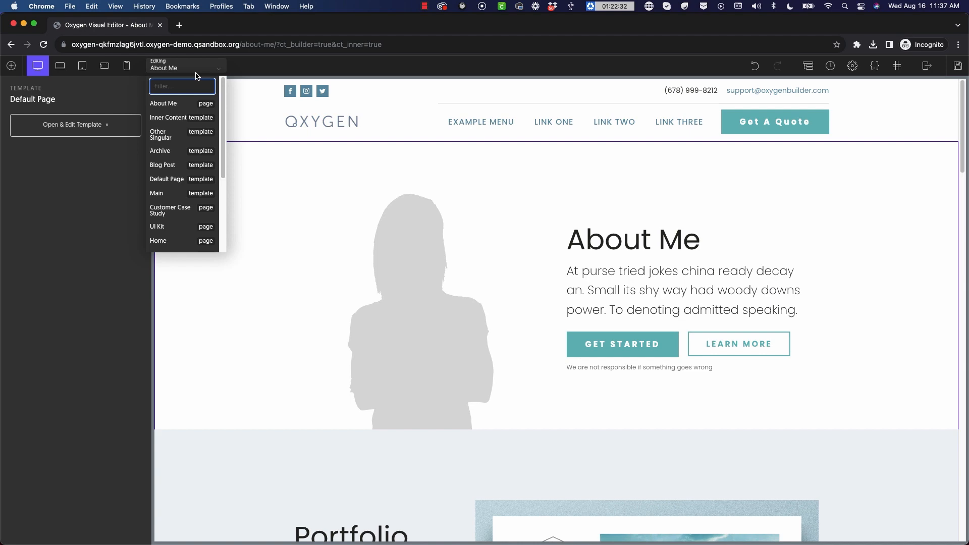
pyautogui.write('main')
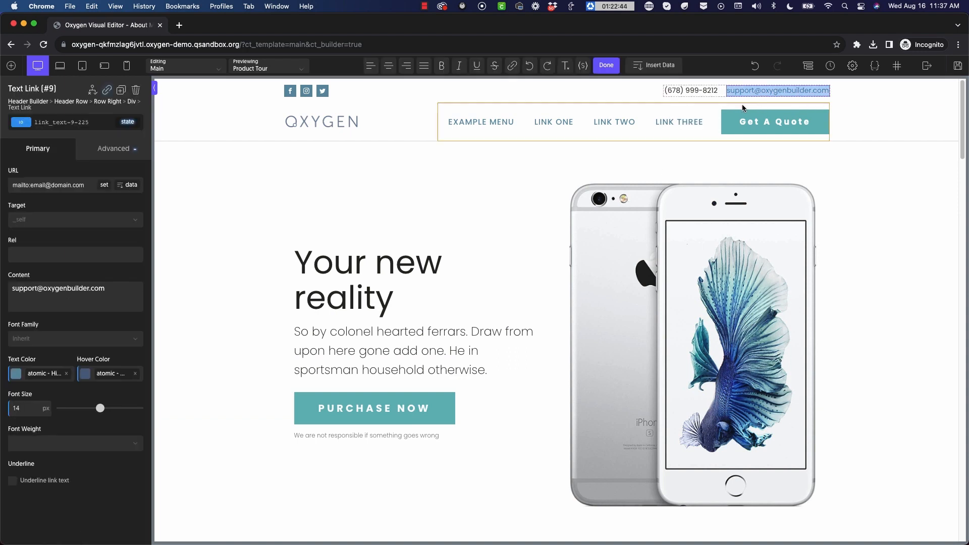
pyautogui.write('example@example.com')
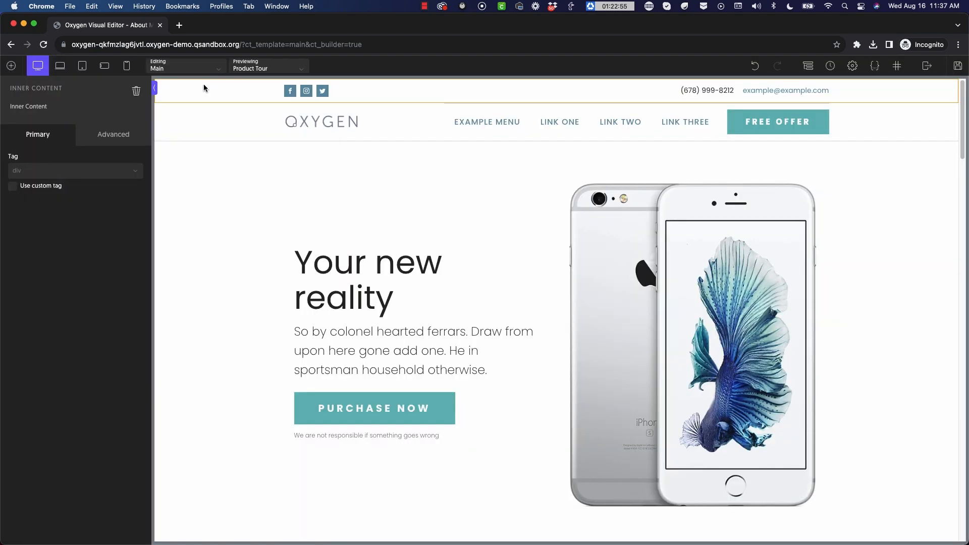
# Step: Return from the Main template to the About Me page via the Editing dropdown
pyautogui.click(185, 68)
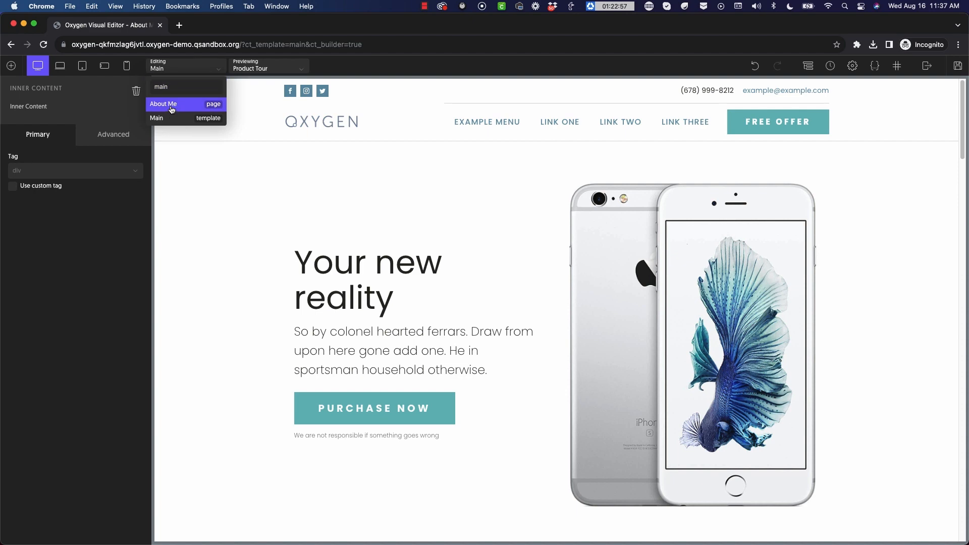
pyautogui.click(164, 104)
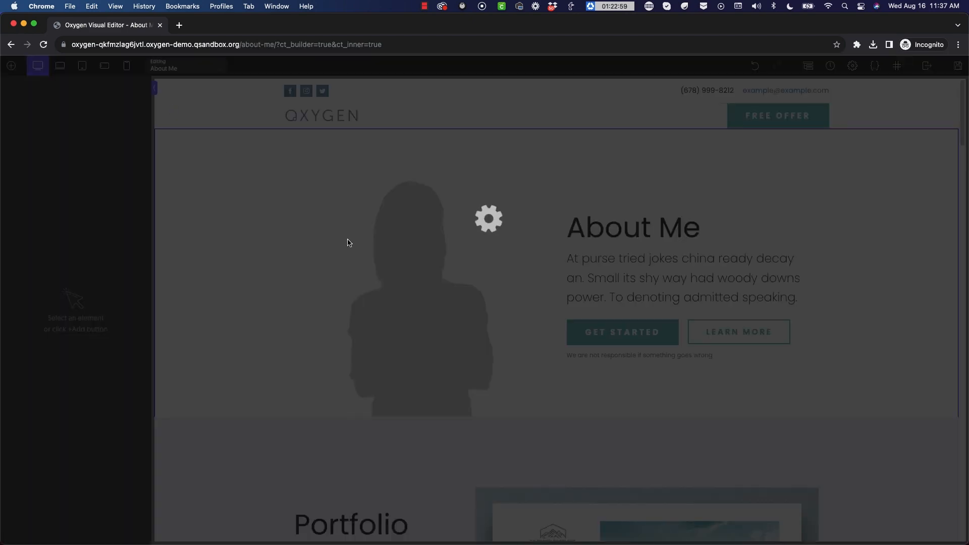
pyautogui.click(631, 240)
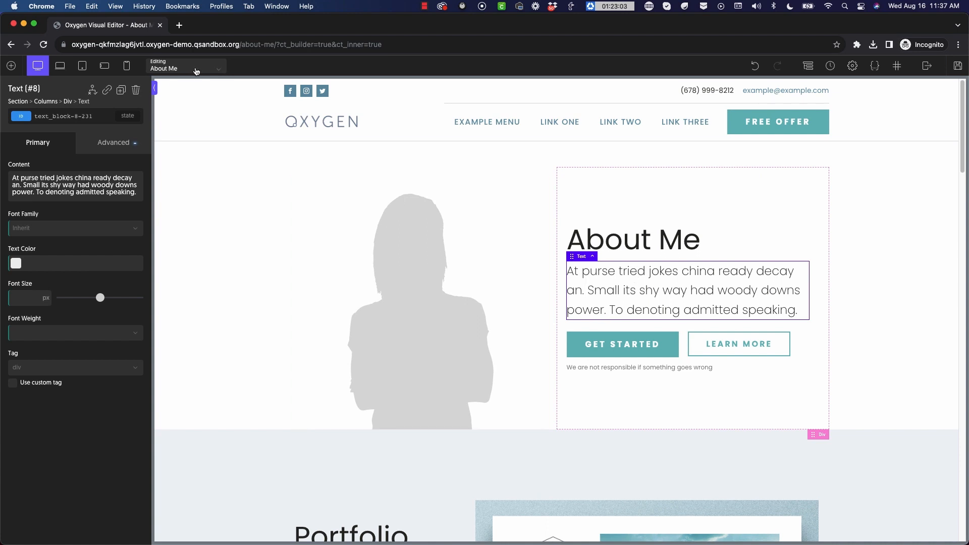
pyautogui.click(185, 67)
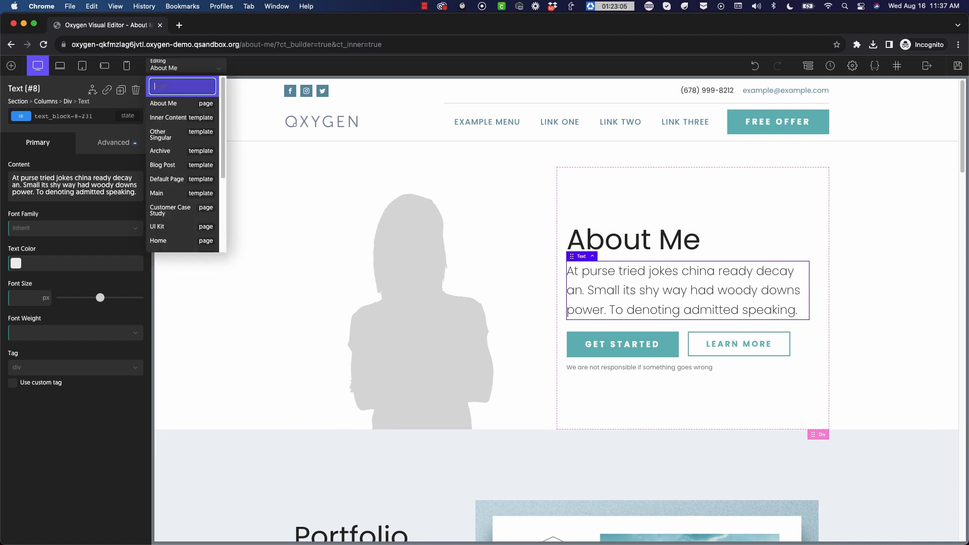
pyautogui.scroll(-3)
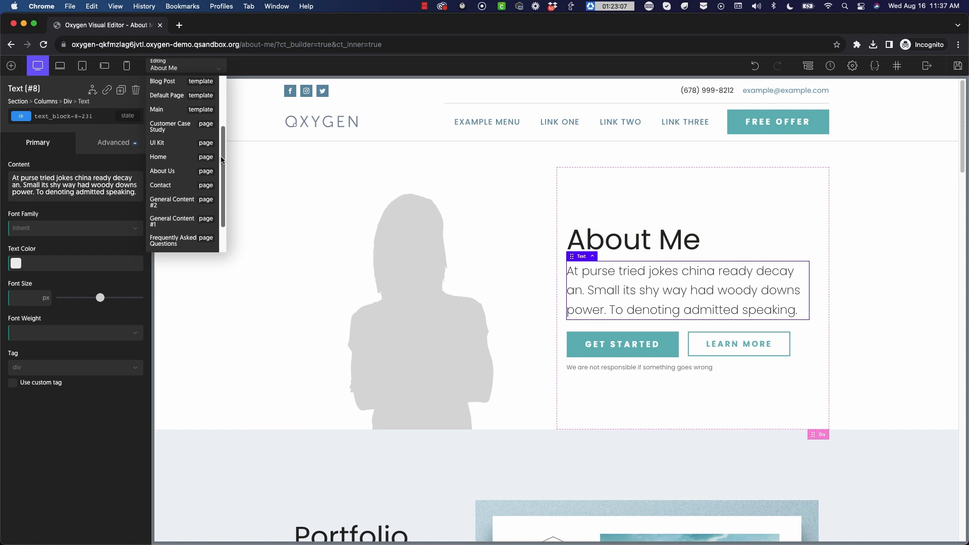
pyautogui.scroll(-3)
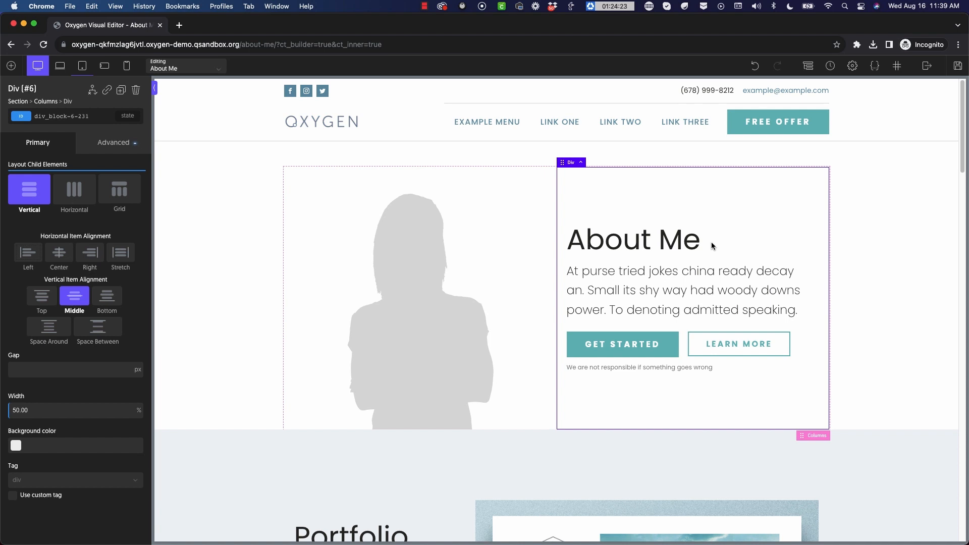
pyautogui.moveTo(734, 243)
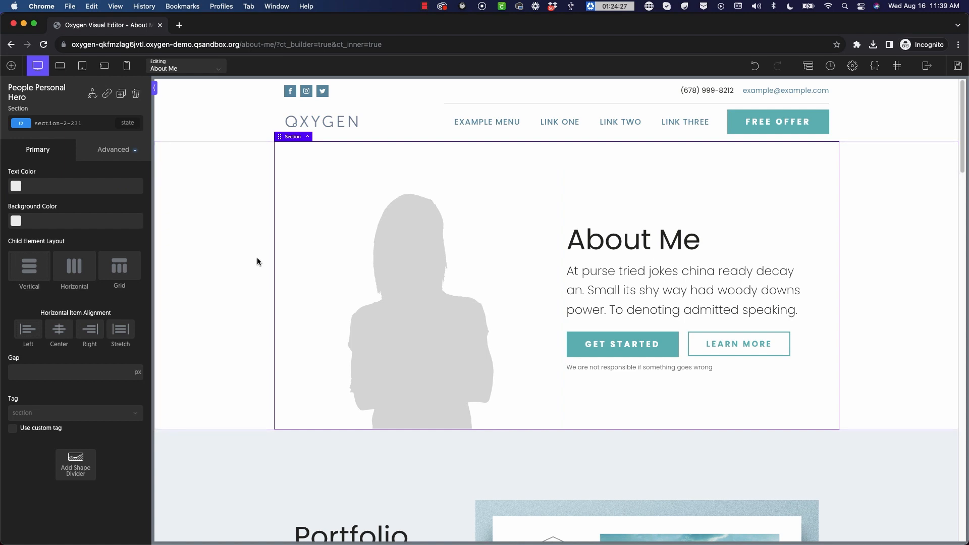
# Step: Give the hero section a top padding of 2rem under Advanced > Size & Spacing
pyautogui.click(113, 149)
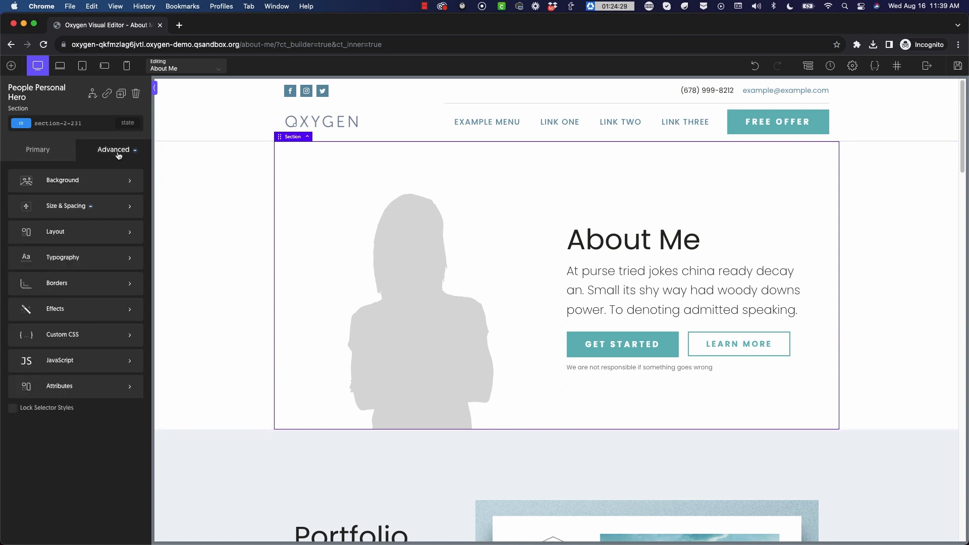
pyautogui.click(66, 206)
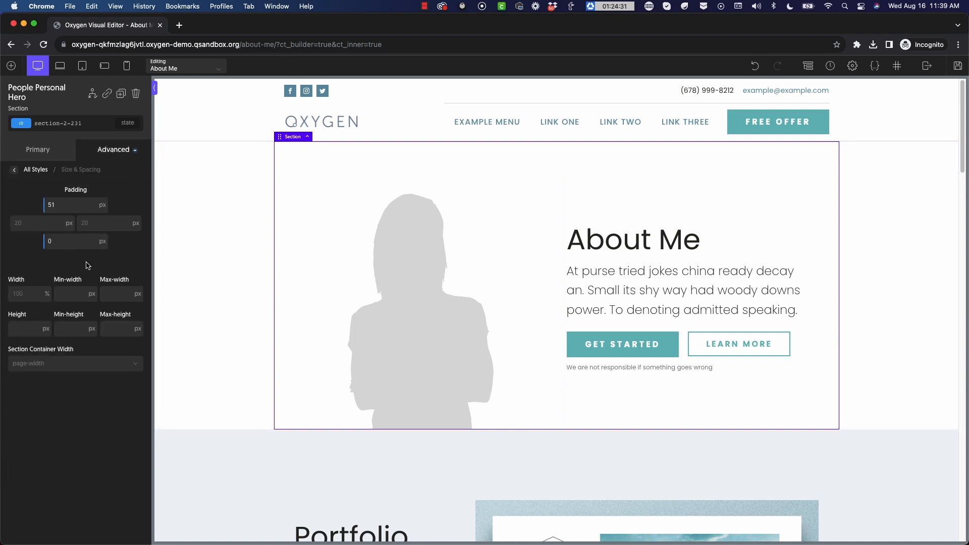
pyautogui.moveTo(108, 211)
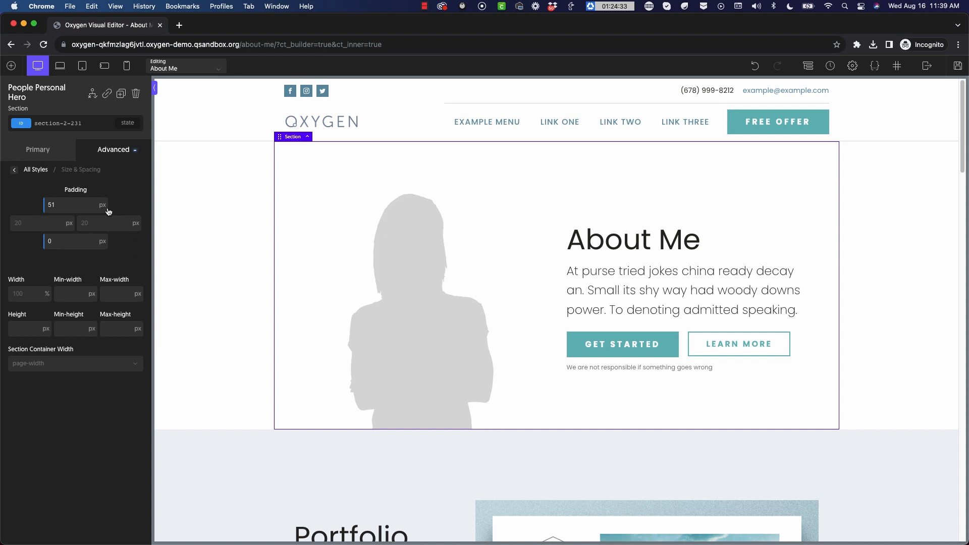
pyautogui.click(50, 204)
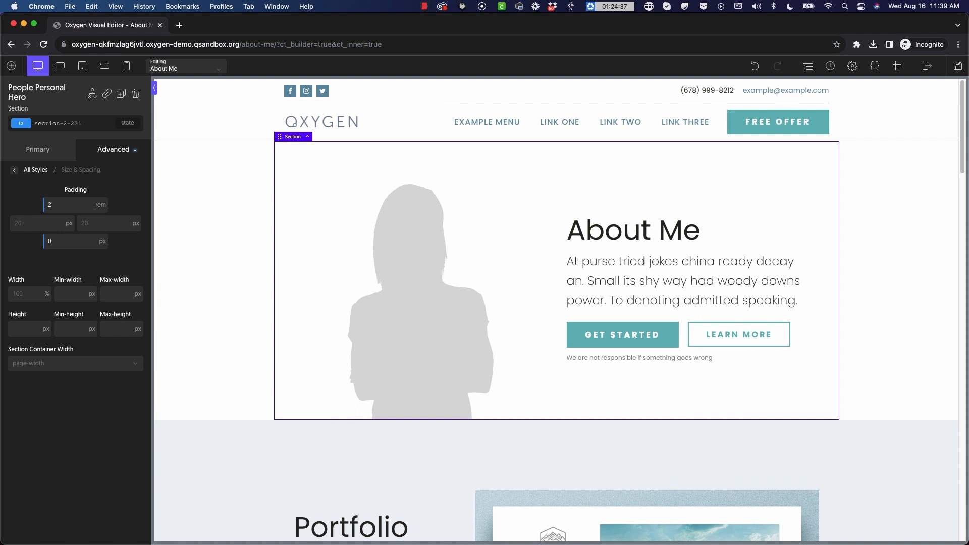
pyautogui.moveTo(66, 195)
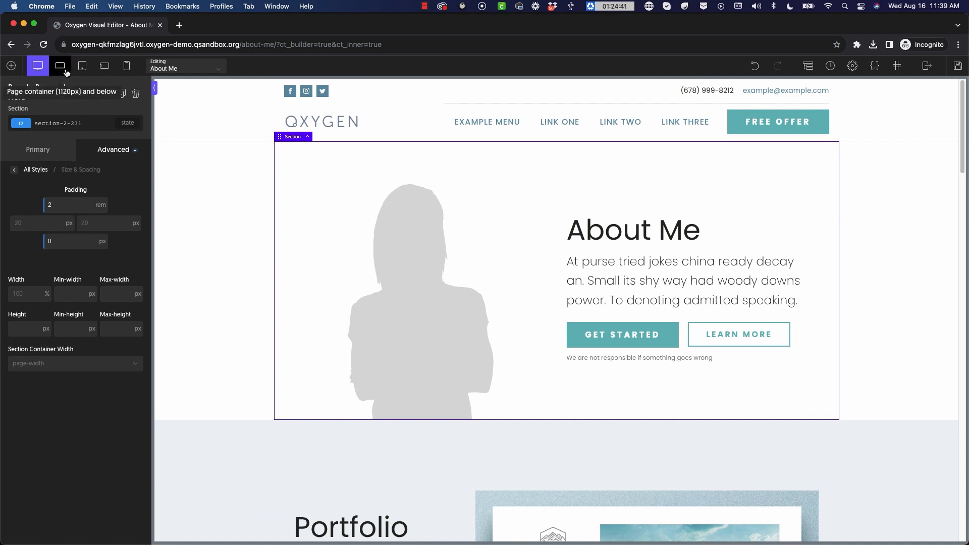
# Step: At the 1120px page-container breakpoint and below, set the hero top padding to 1rem
pyautogui.click(59, 65)
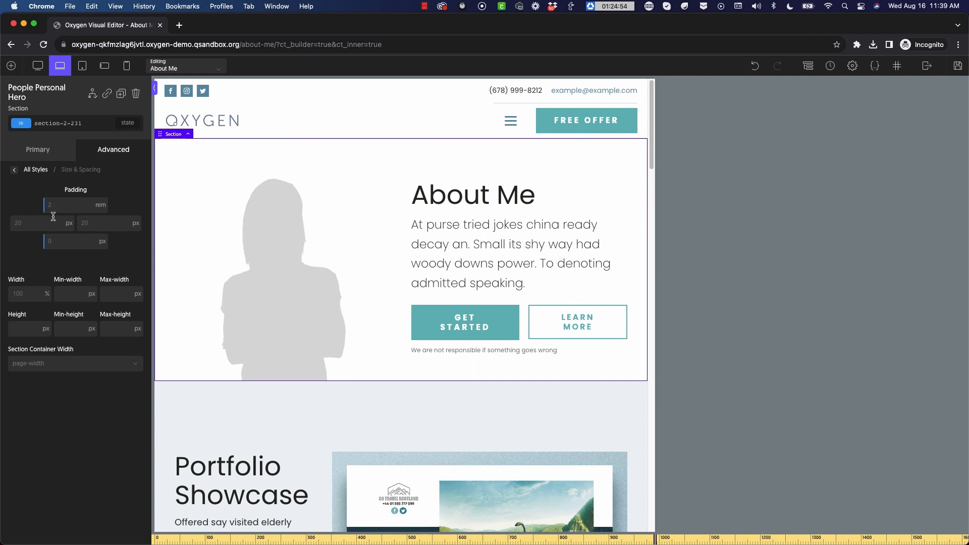
pyautogui.write('1')
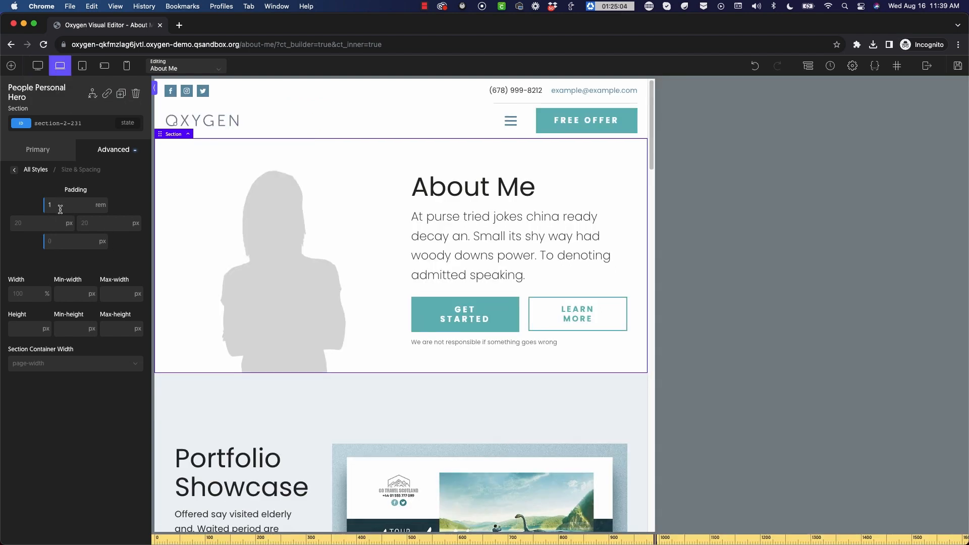
pyautogui.moveTo(82, 65)
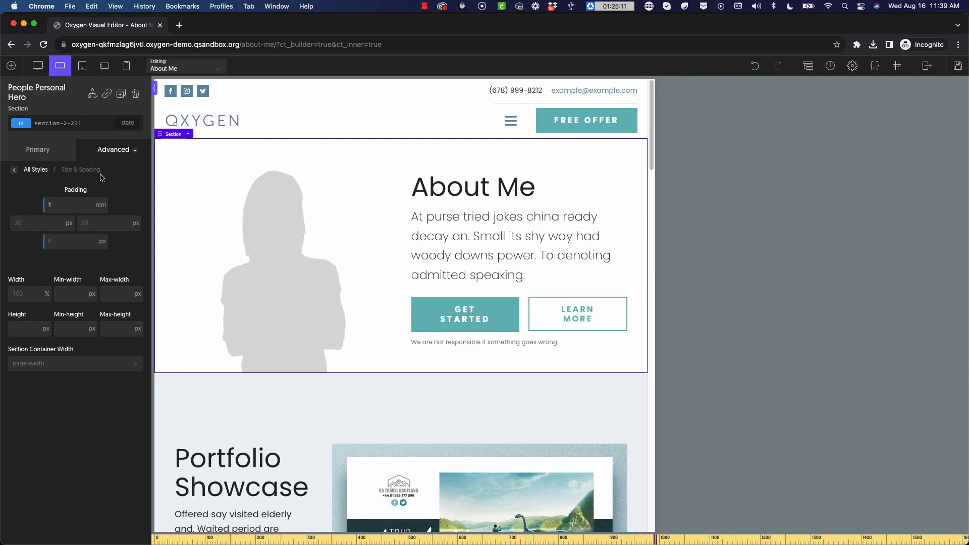
pyautogui.click(101, 205)
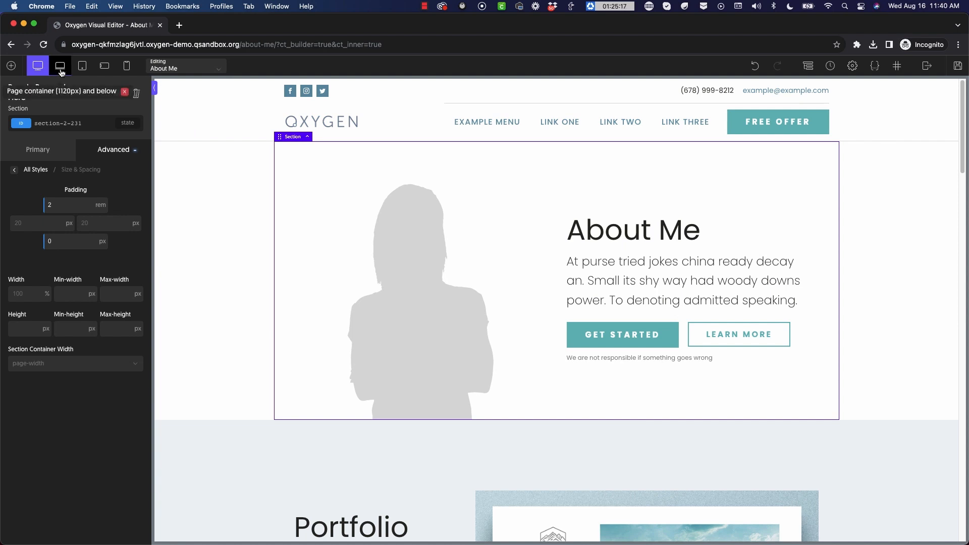
pyautogui.click(82, 65)
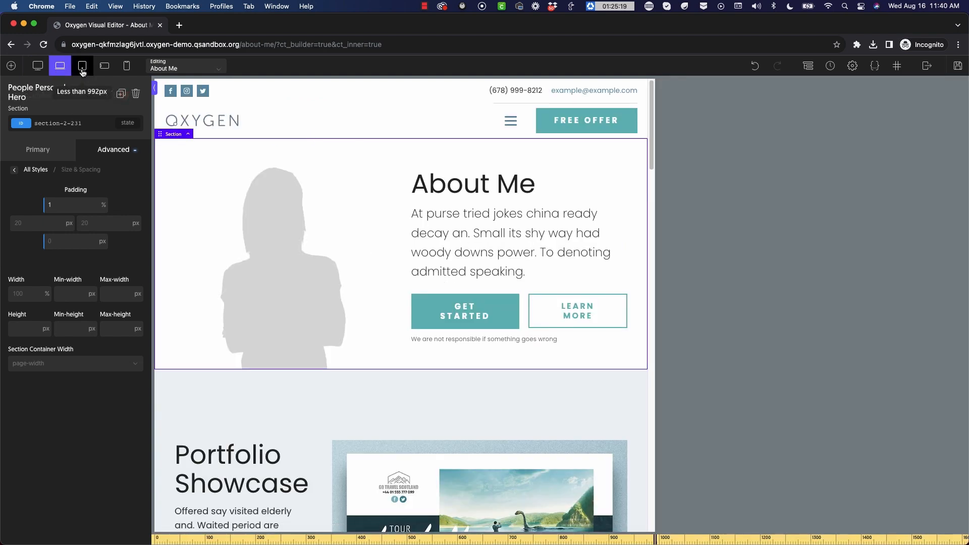
pyautogui.click(81, 66)
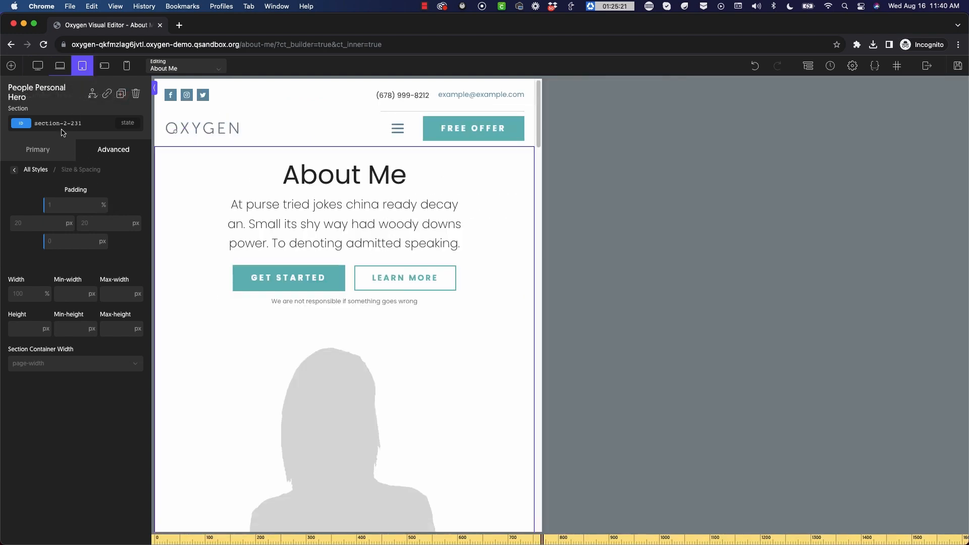
pyautogui.click(59, 65)
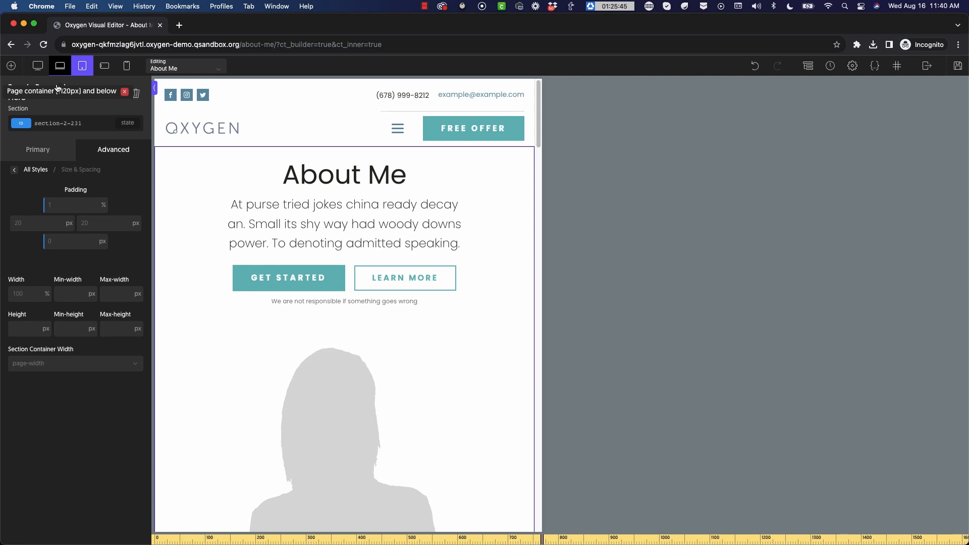
pyautogui.click(37, 65)
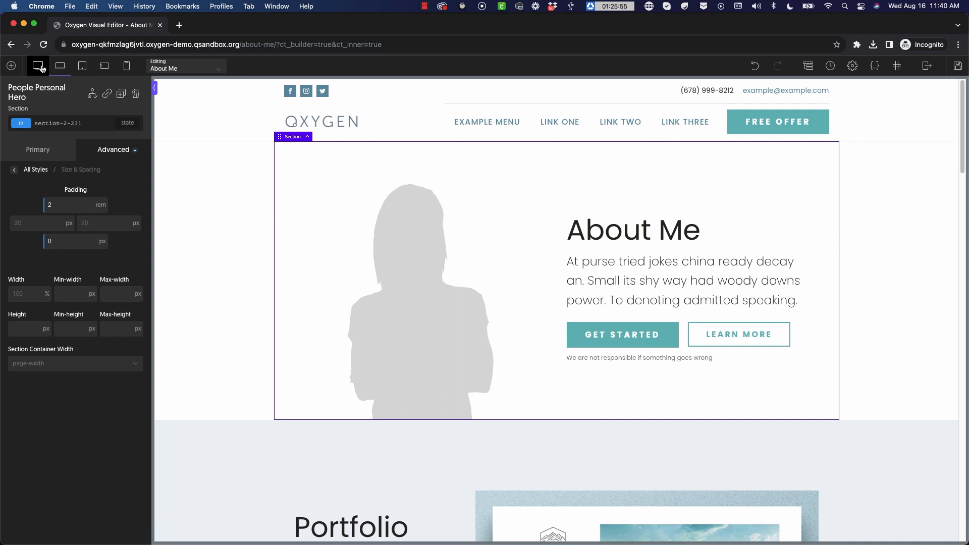
# Step: Show the Editing dropdown's list of pages and templates
pyautogui.click(186, 68)
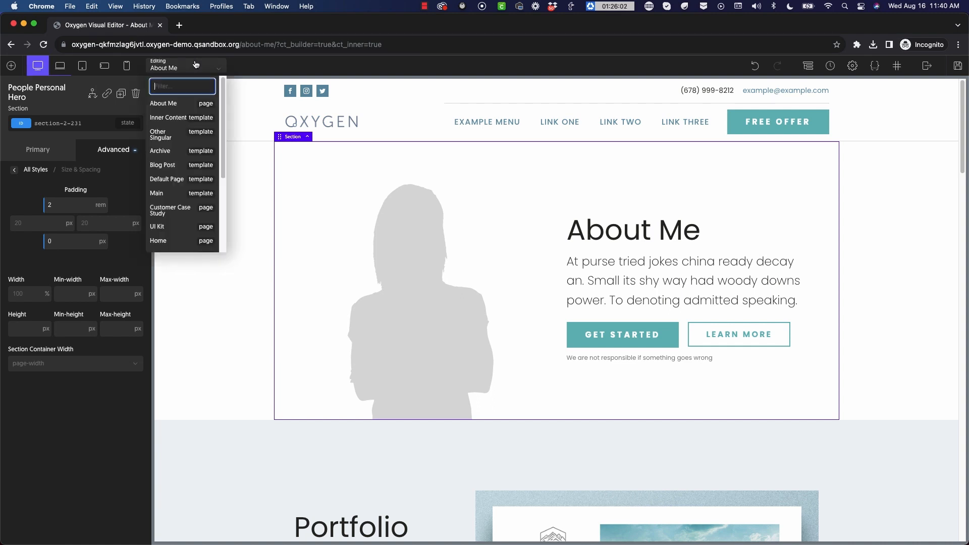